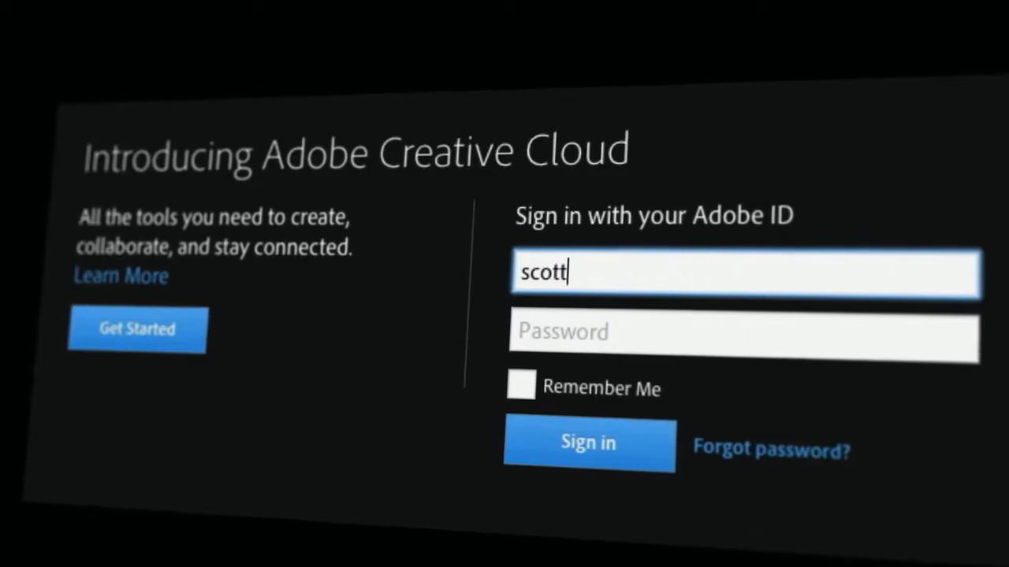
type("_kelby@")
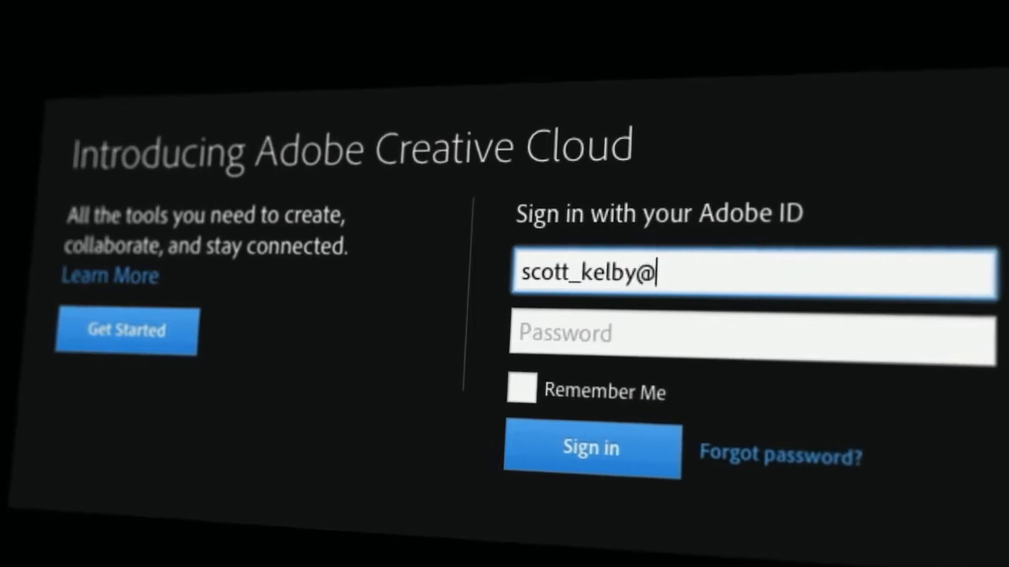